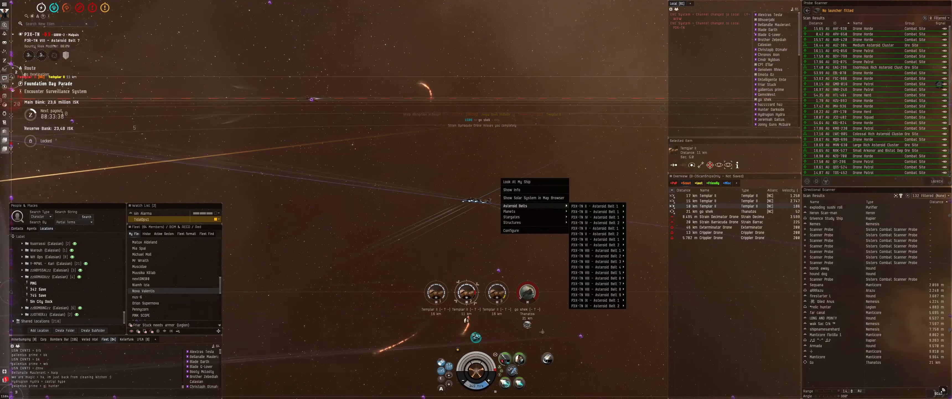
pyautogui.moveTo(511, 210)
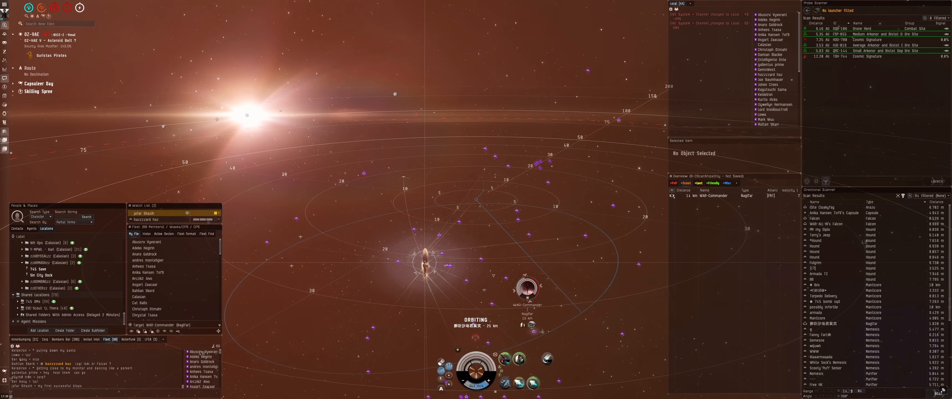
# Bring up the in-space navigation menu listing belts, planets and stargates while orbiting the sun.
pyautogui.rightClick(425, 256)
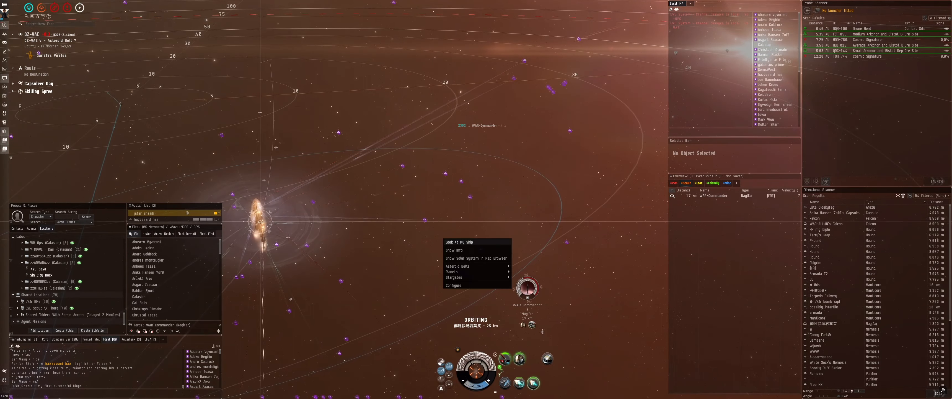